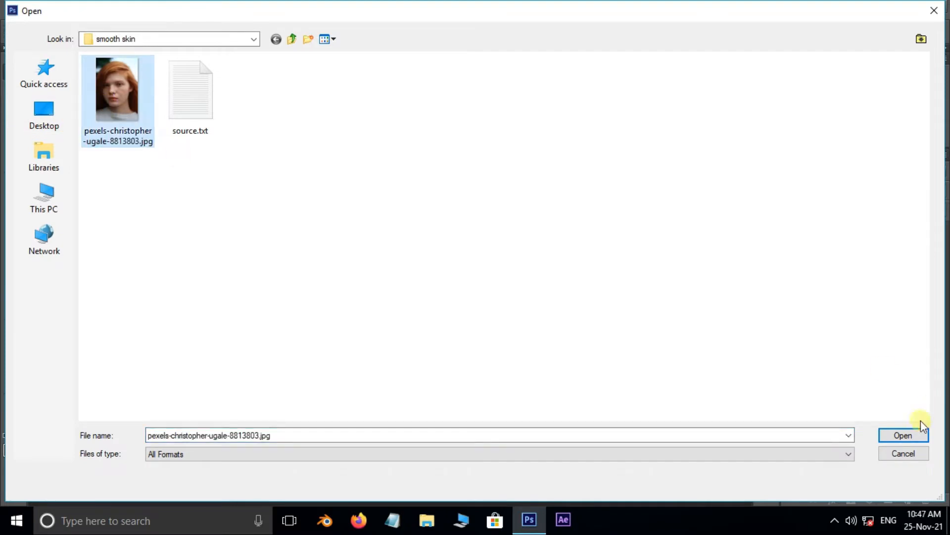
Step: Open pexels-christopher-ugale-8813803.jpg from the smooth skin folder
{"action": "left_click", "coordinate": [903, 435]}
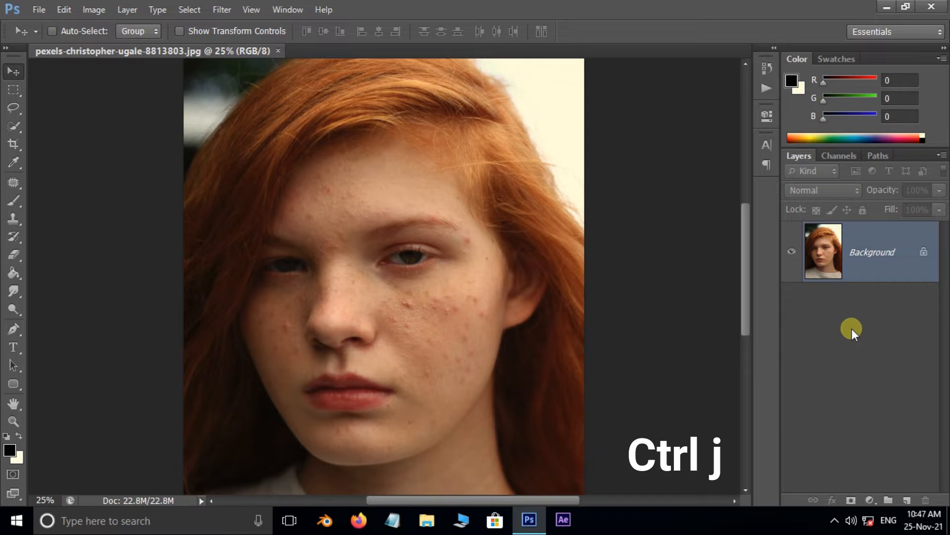
Step: Duplicate and invert the portrait, blend it in Vivid Light, and make it a smart object
{"action": "key", "text": "ctrl+j"}
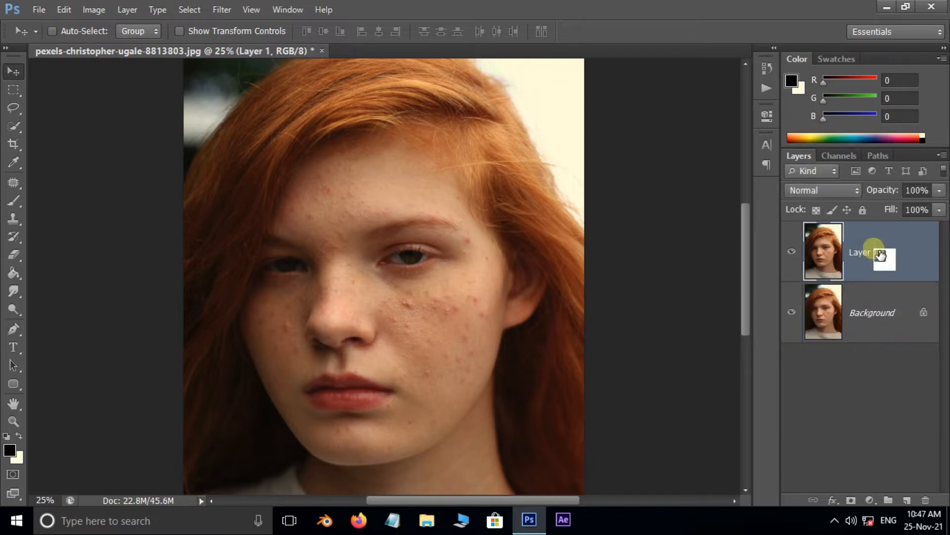
{"action": "key", "text": "ctrl+i"}
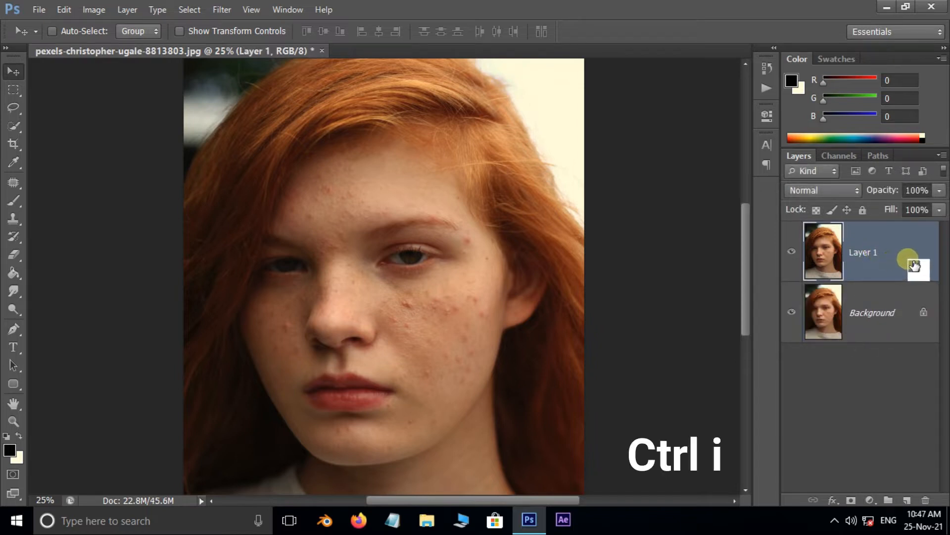
{"action": "key", "text": "ctrl+i"}
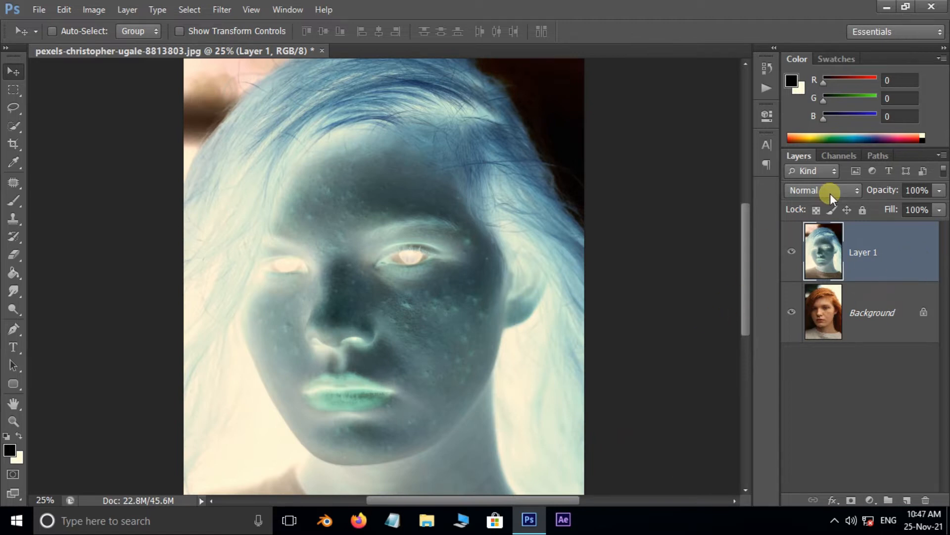
{"action": "left_click", "coordinate": [824, 190]}
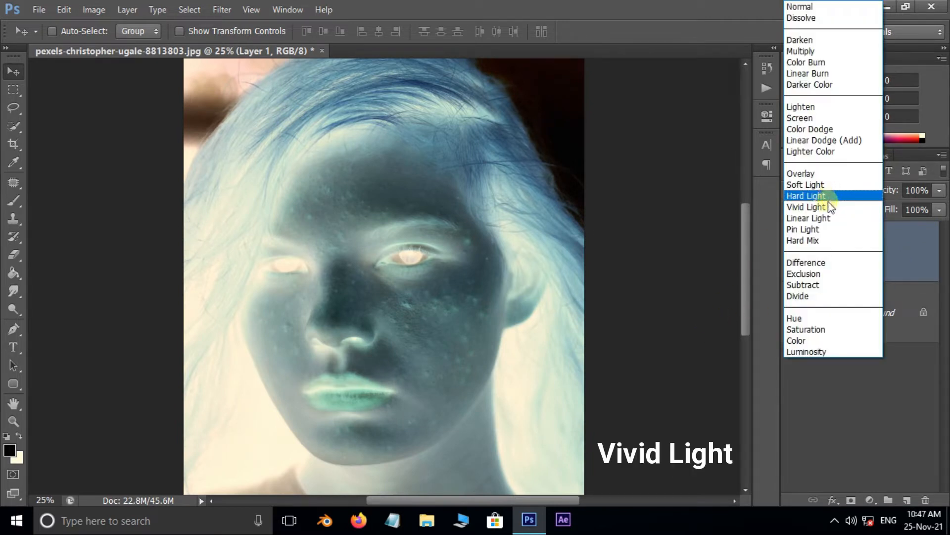
{"action": "left_click", "coordinate": [806, 207]}
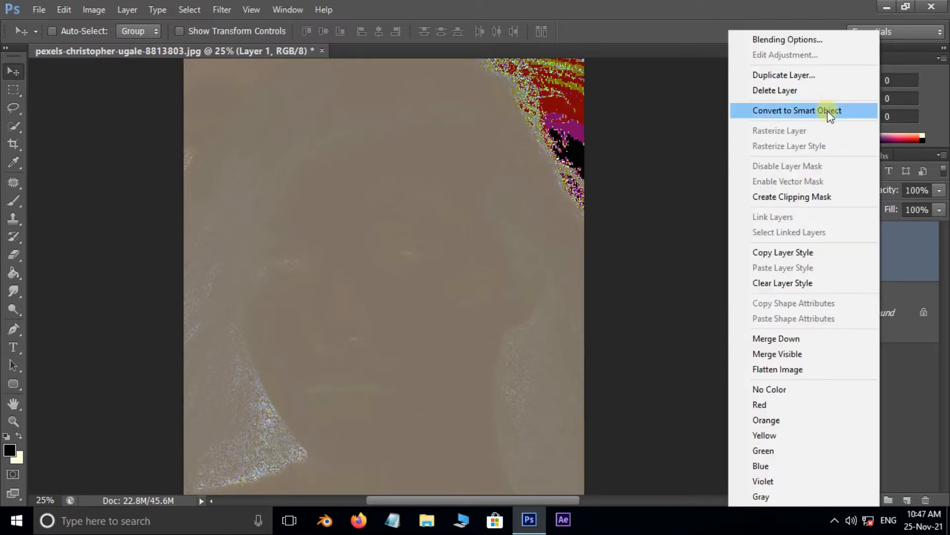
{"action": "left_click", "coordinate": [796, 111]}
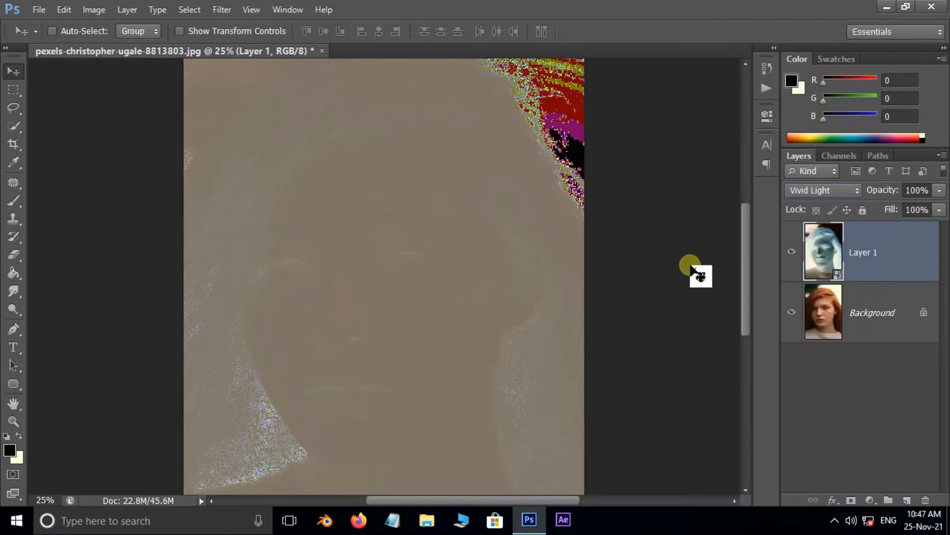
Step: Apply High Pass (radius 25) and Gaussian Blur (radius 5) smart filters to the inverted layer
{"action": "left_click", "coordinate": [221, 10]}
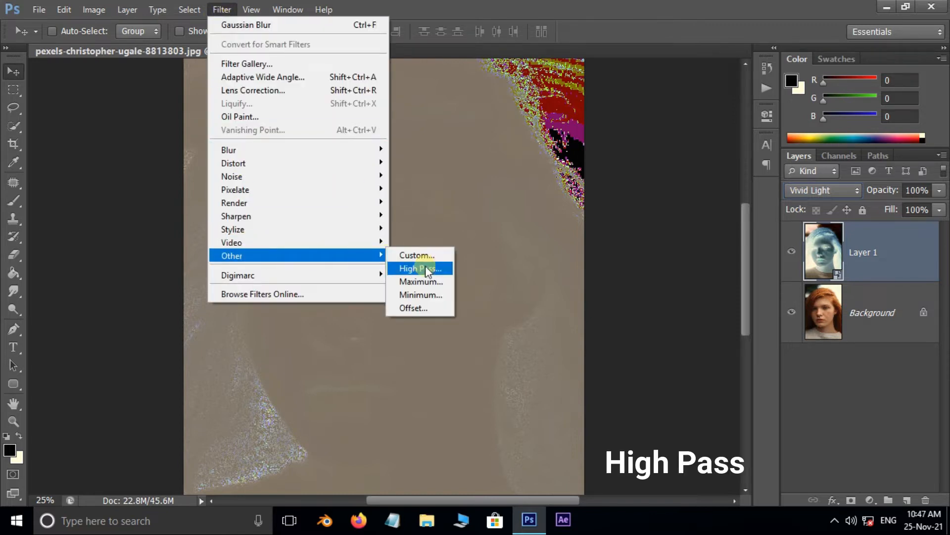
{"action": "left_click", "coordinate": [418, 269]}
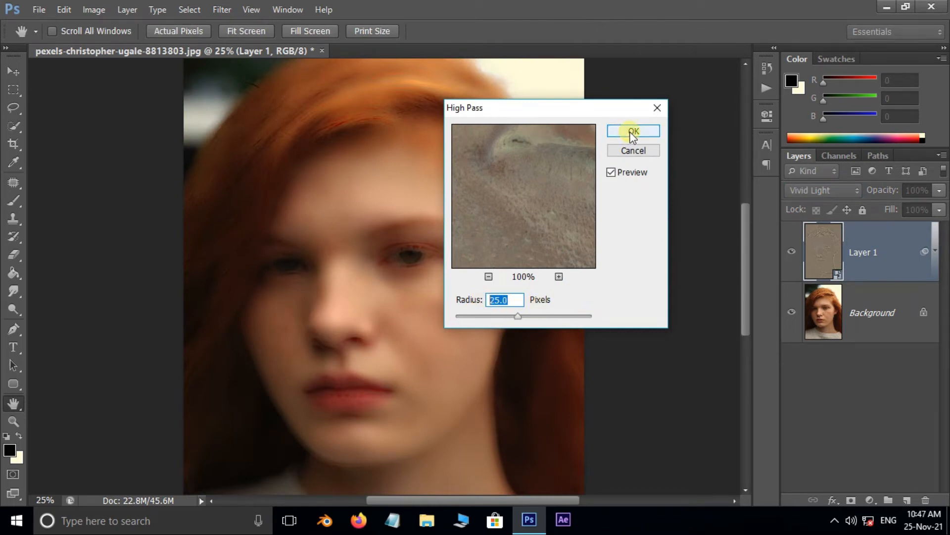
{"action": "left_click", "coordinate": [634, 132]}
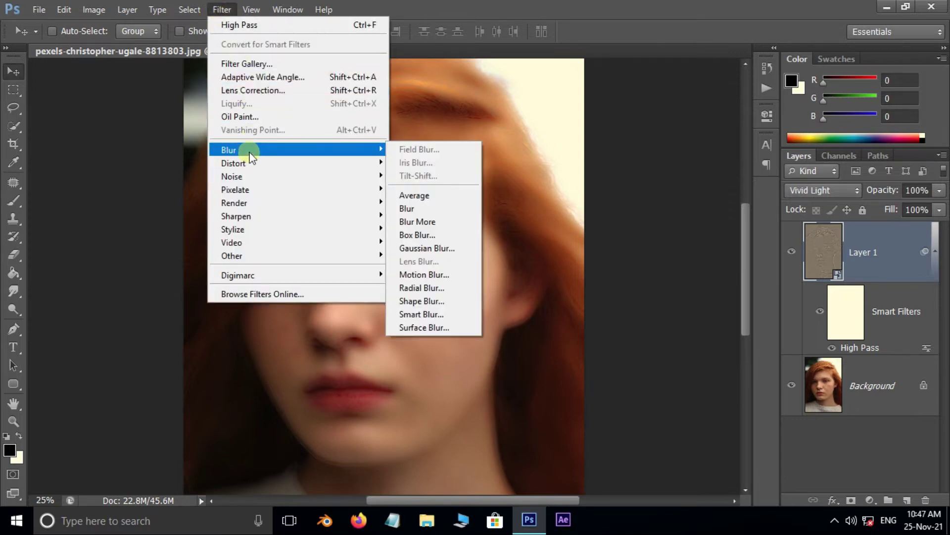
{"action": "mouse_move", "coordinate": [426, 248]}
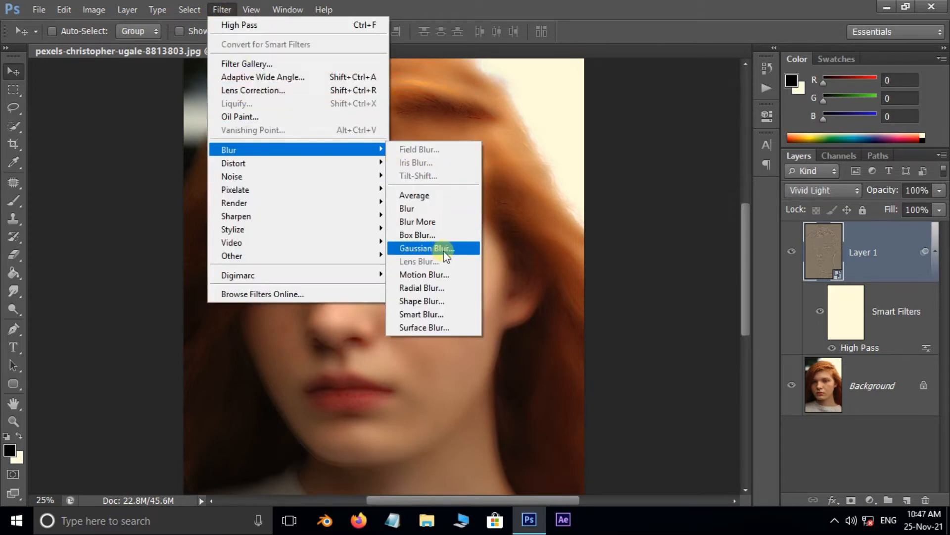
{"action": "left_click", "coordinate": [425, 248]}
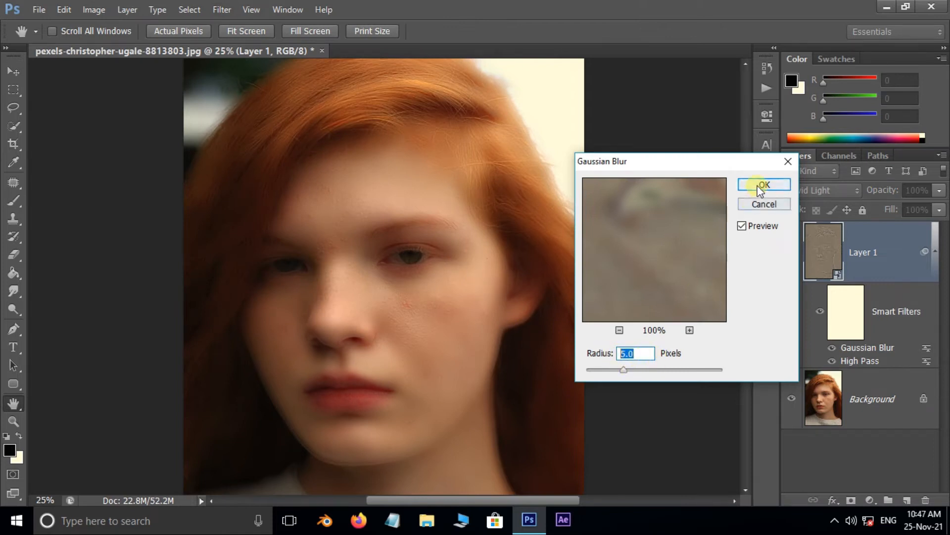
{"action": "left_click", "coordinate": [764, 185]}
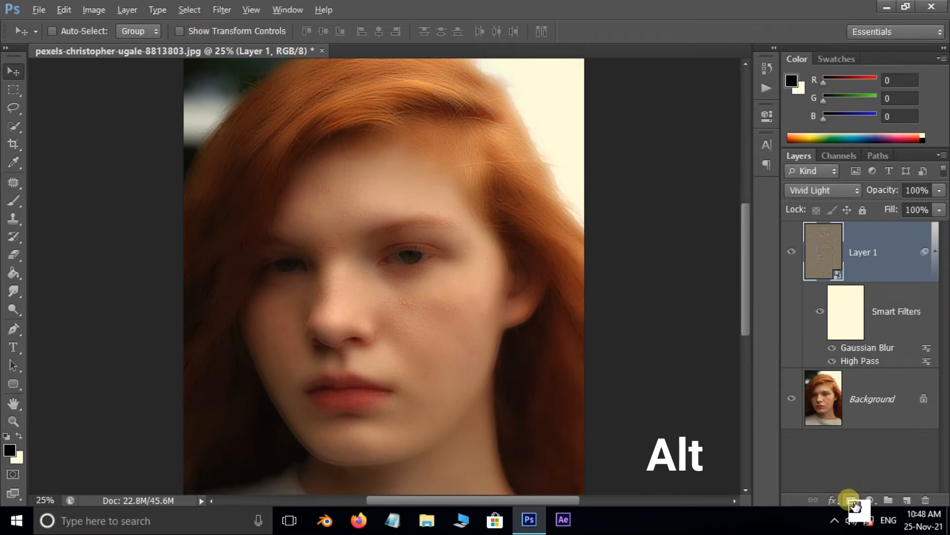
Step: Add a black layer mask, brush white over the blemished cheeks, and stamp visible layers
{"action": "left_click", "coordinate": [851, 500]}
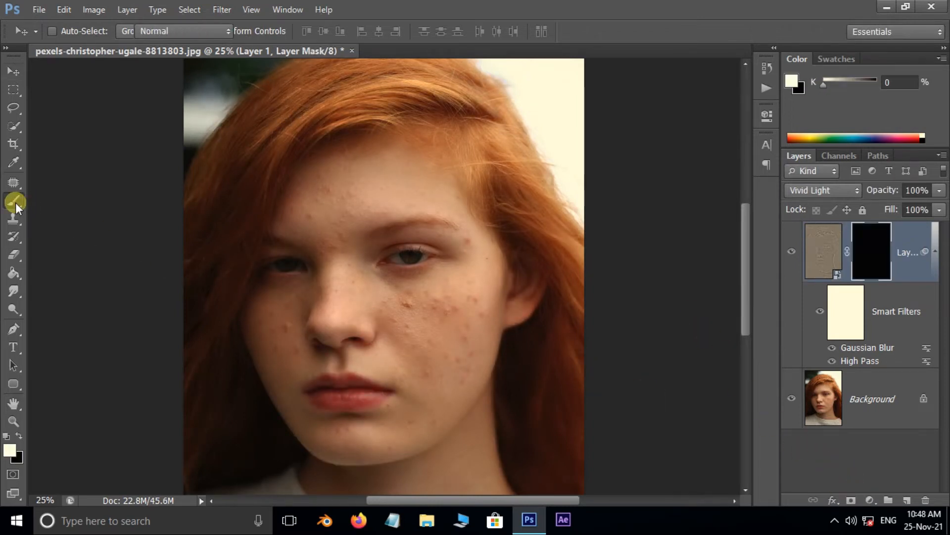
{"action": "left_click", "coordinate": [13, 200]}
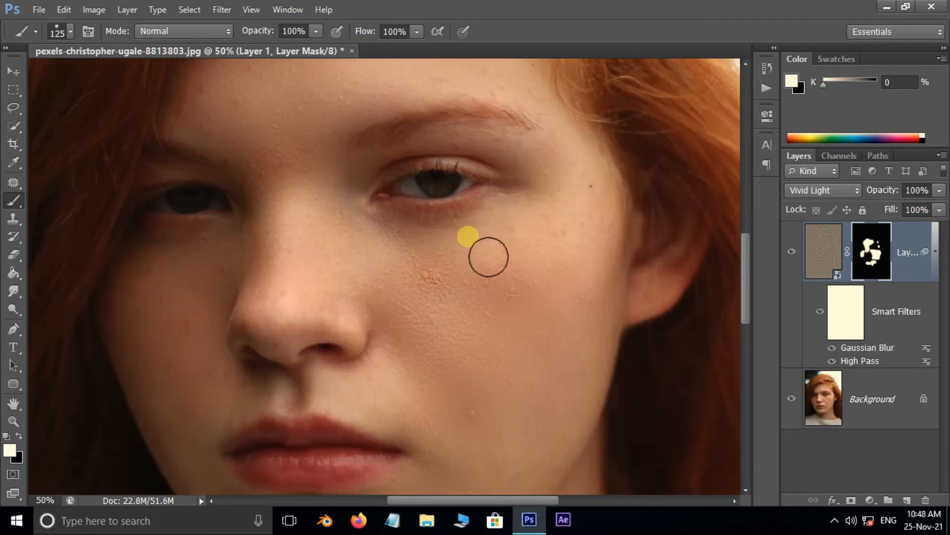
{"action": "key", "text": "ctrl+shift+alt+e"}
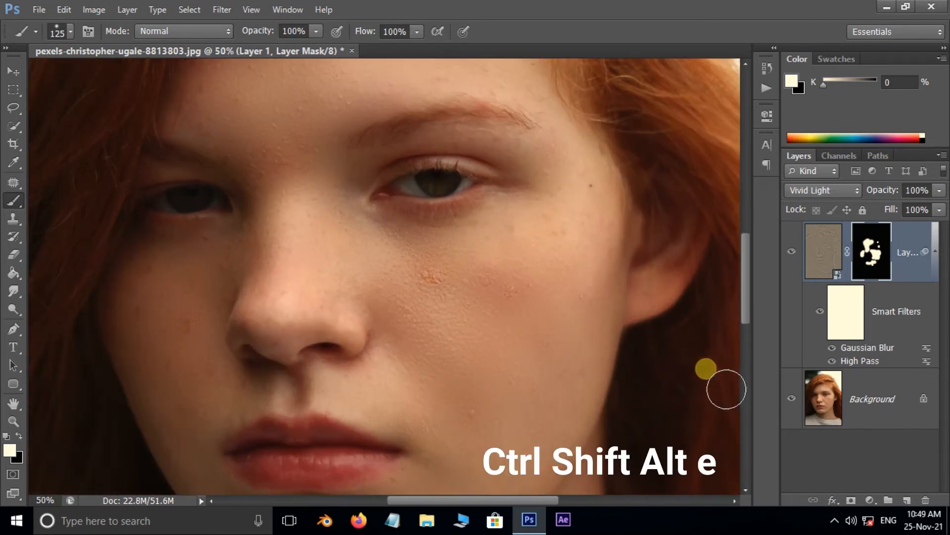
{"action": "mouse_move", "coordinate": [764, 361]}
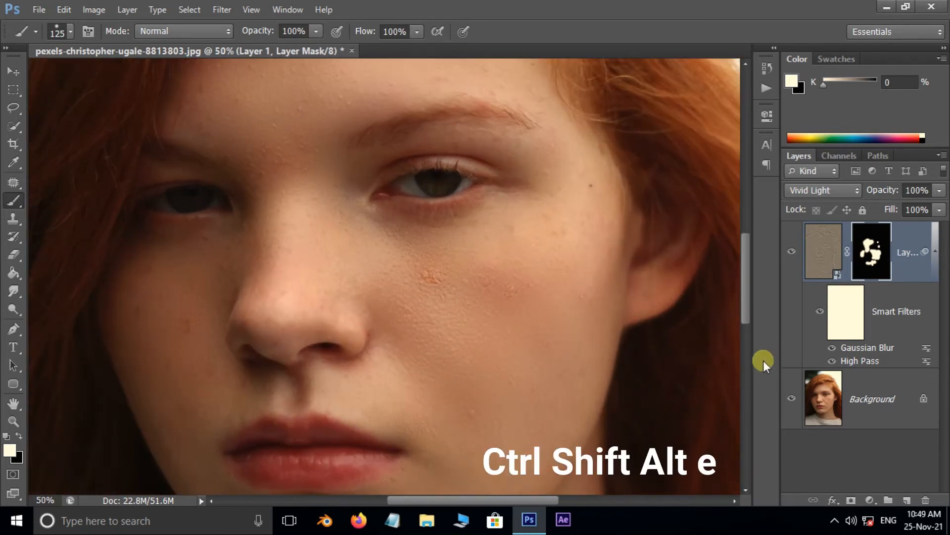
Step: Stamp all visible layers into a merged Layer 2 and select the Patch tool
{"action": "key", "text": "ctrl+shift+alt+e"}
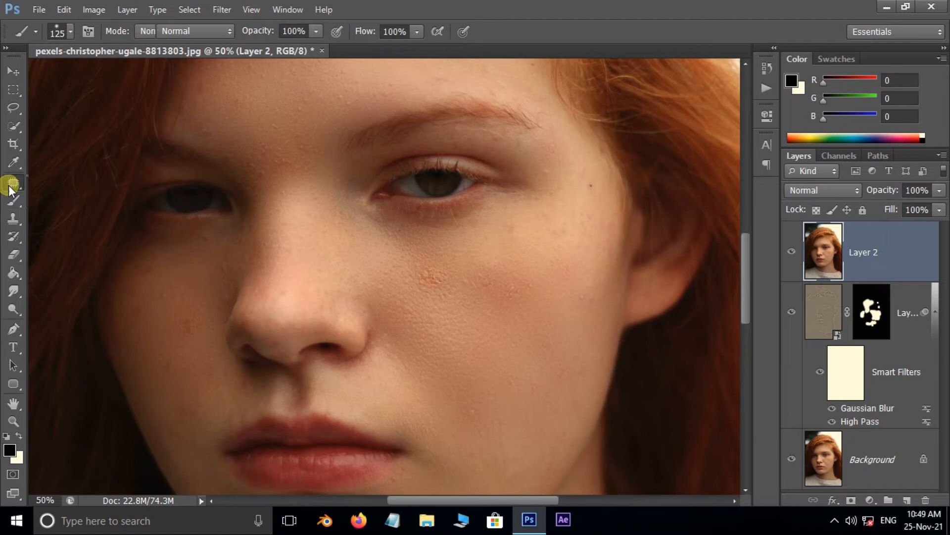
{"action": "left_click", "coordinate": [13, 184]}
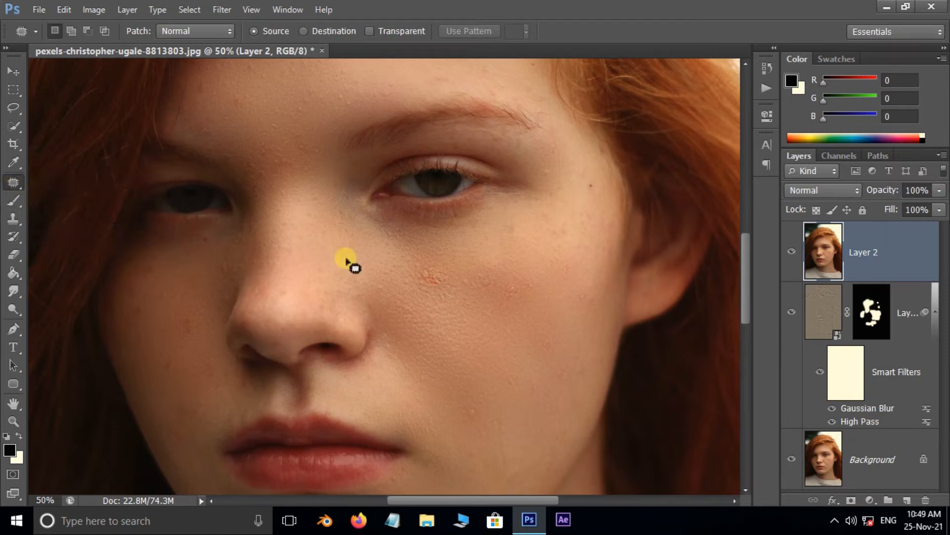